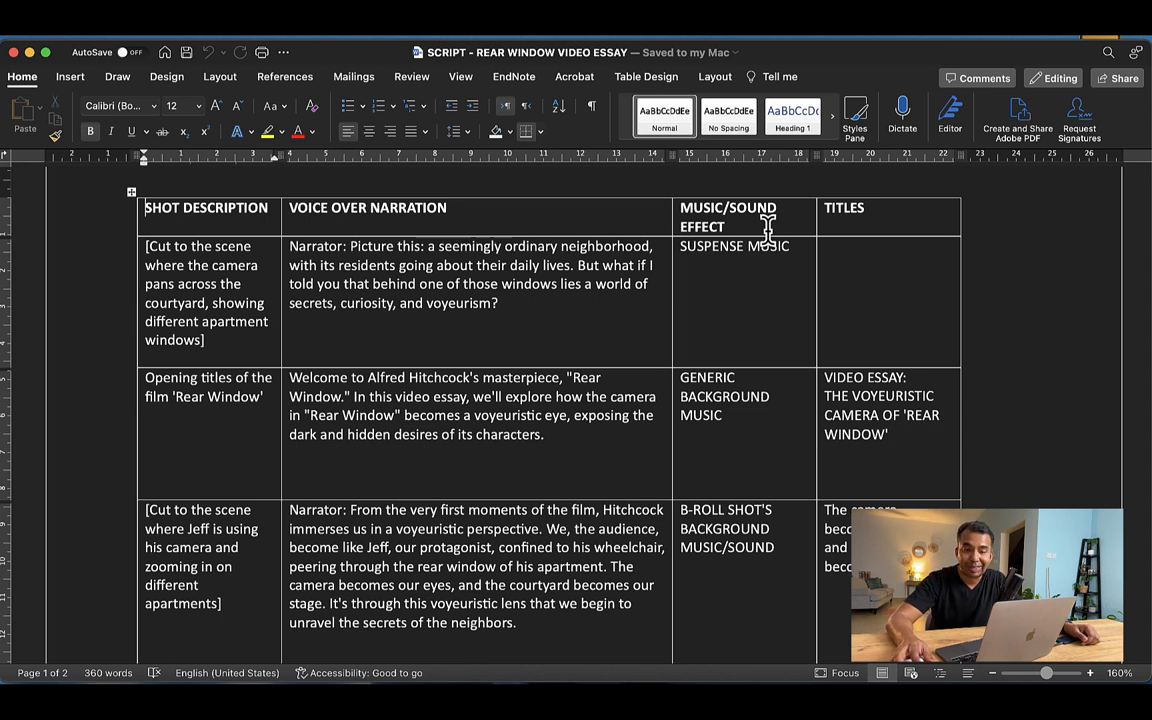
pyautogui.scroll(-3)
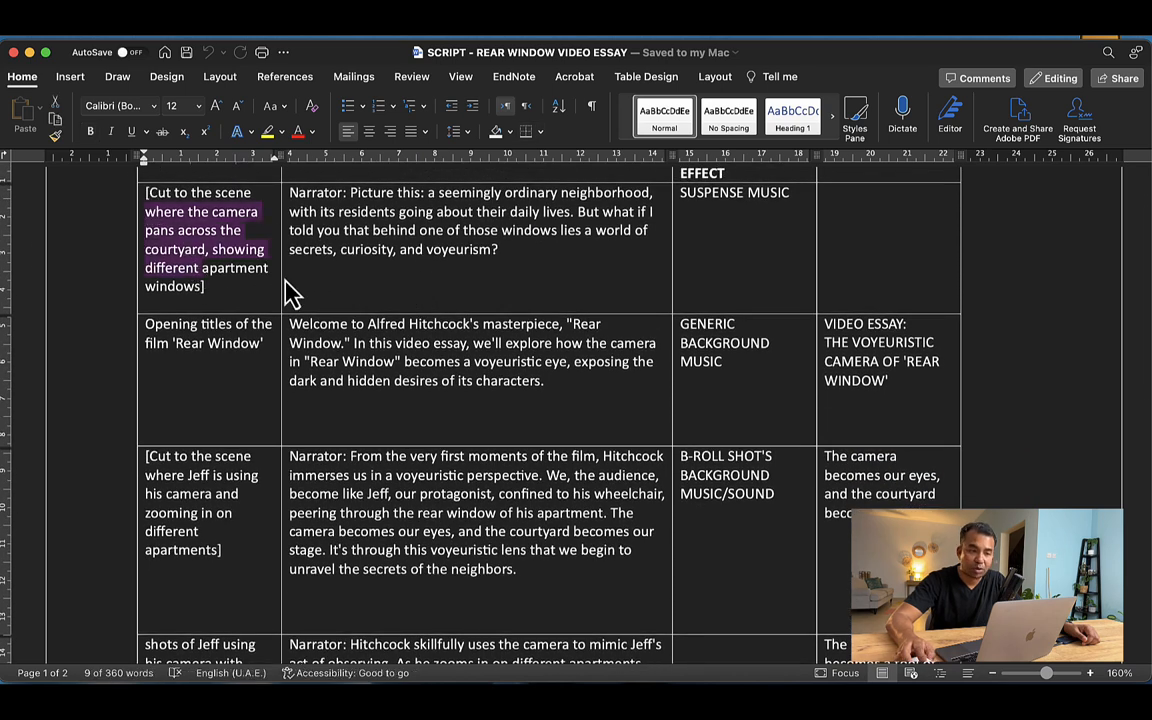
pyautogui.moveTo(288, 192); pyautogui.dragTo(498, 248)
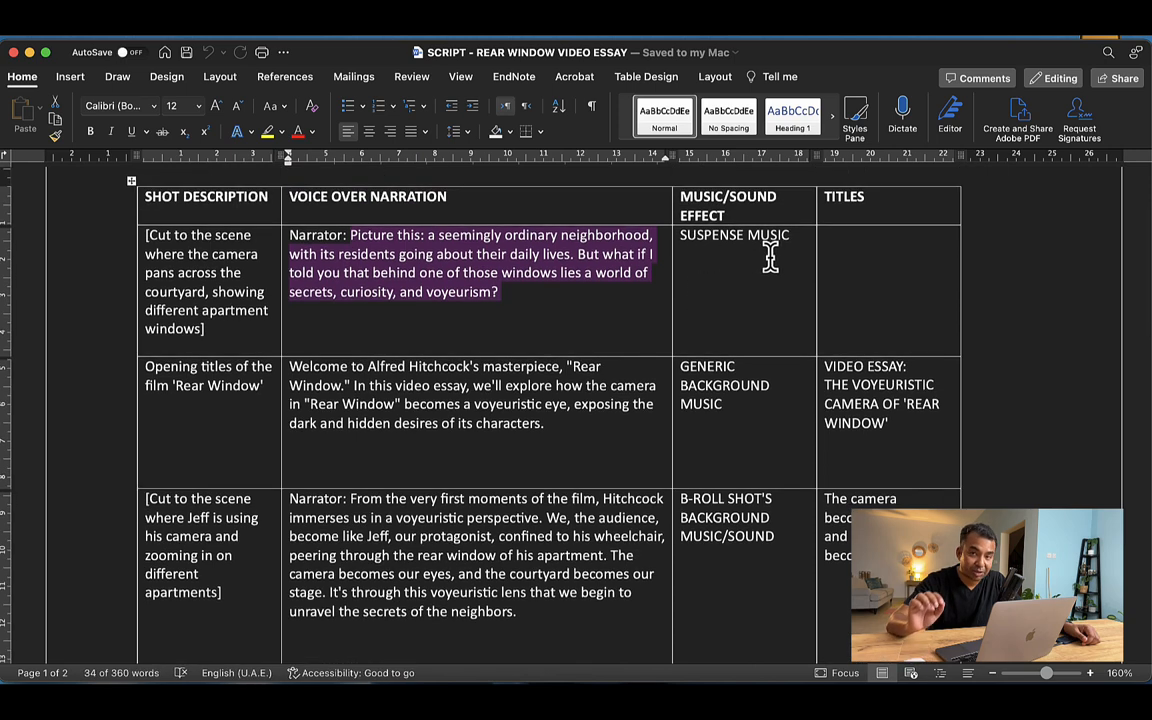
pyautogui.moveTo(744, 364)
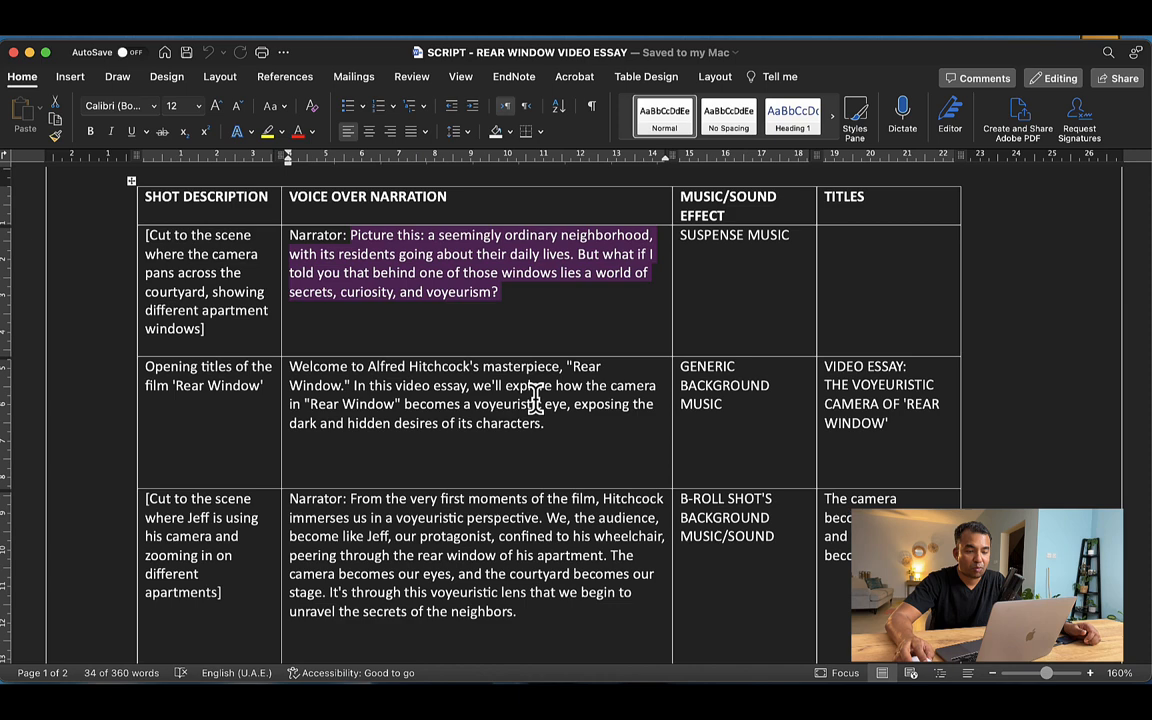
pyautogui.scroll(-3)
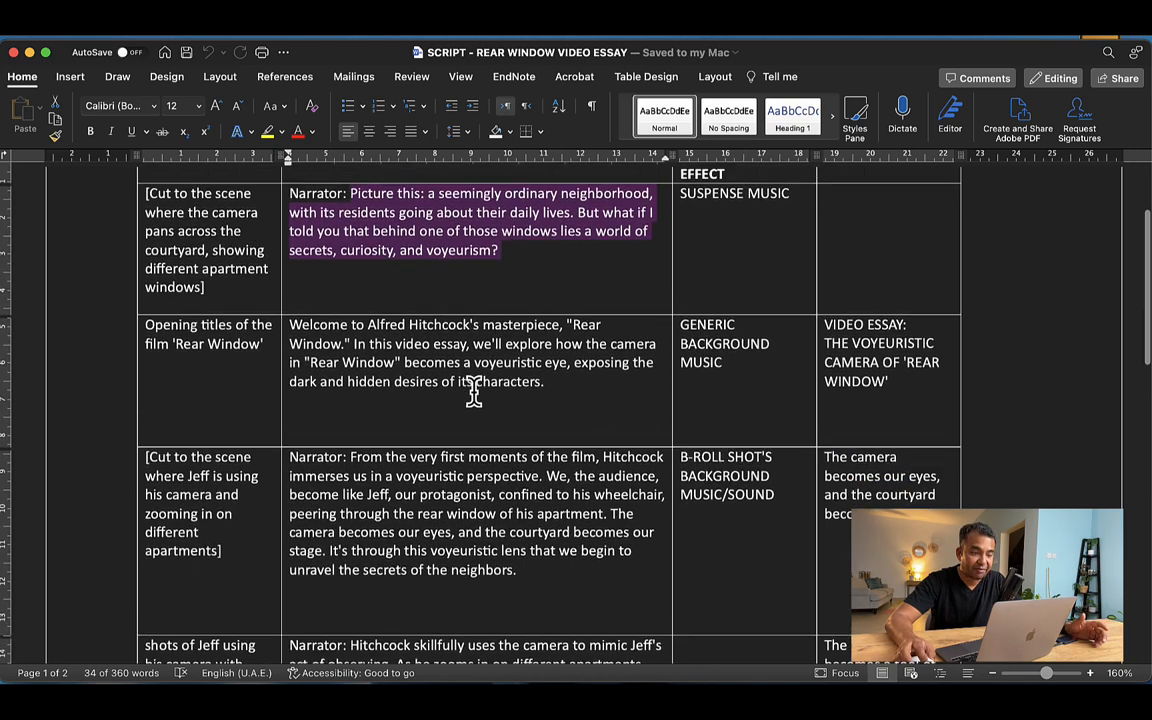